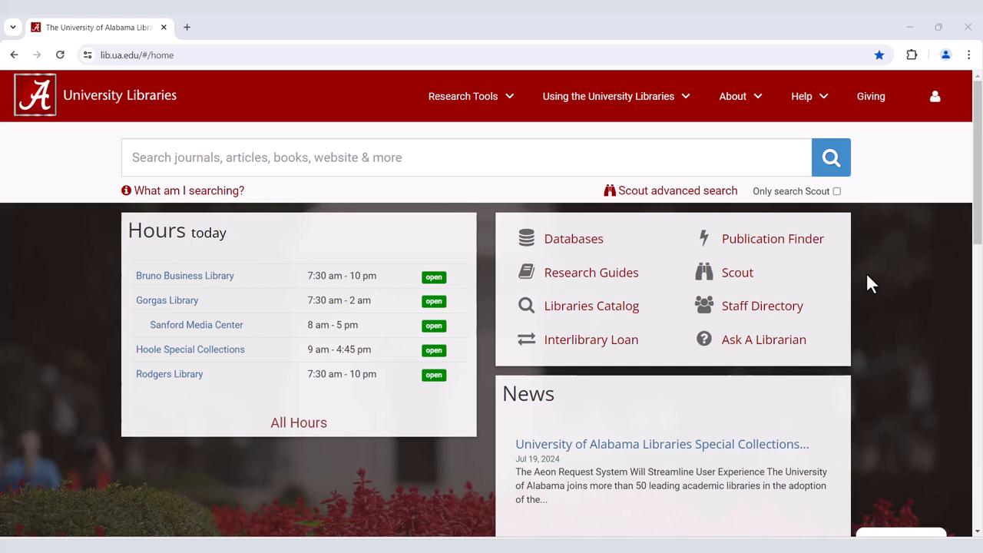
{"action": "mouse_move", "coordinate": [867, 289]}
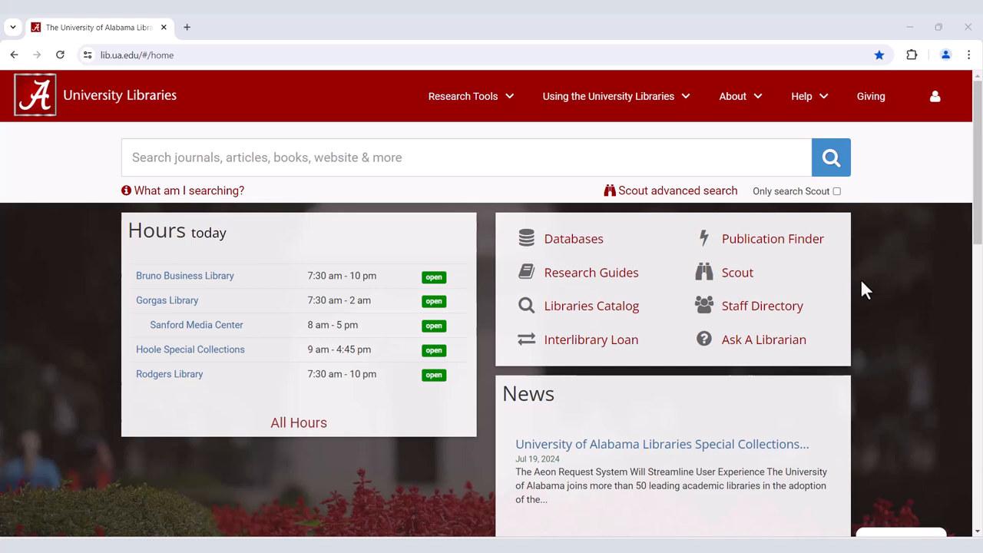
Step: Launch Scout from the library homepage's quick-links panel
{"action": "left_click", "coordinate": [738, 272]}
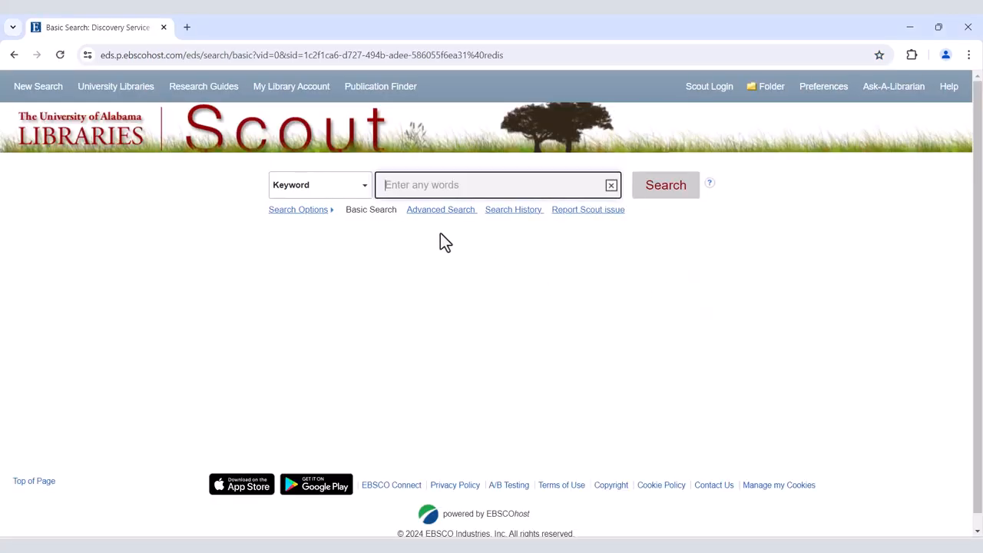
Step: Enter trial terms NIL and University of in Advanced Search, then clear the form
{"action": "left_click", "coordinate": [441, 209]}
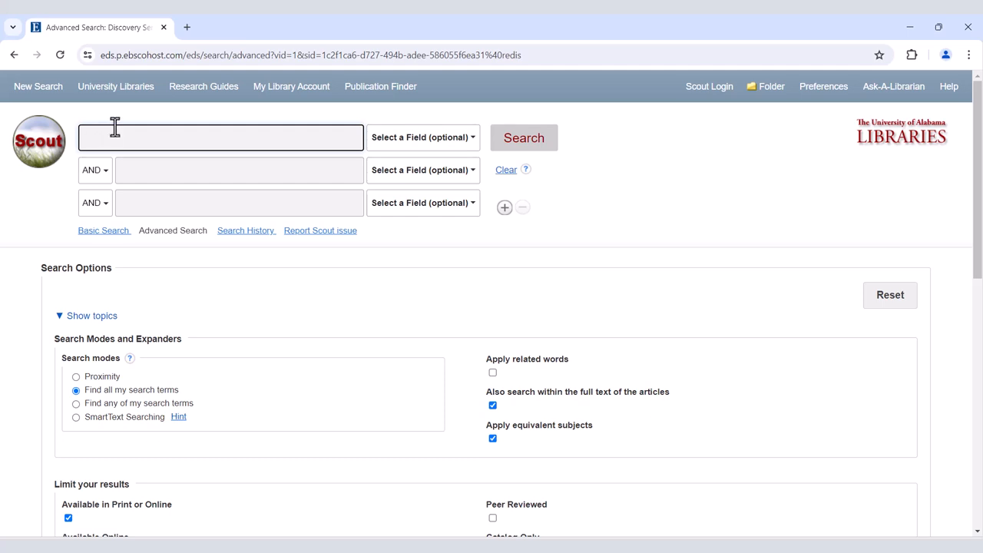
{"action": "type", "text": "NIL"}
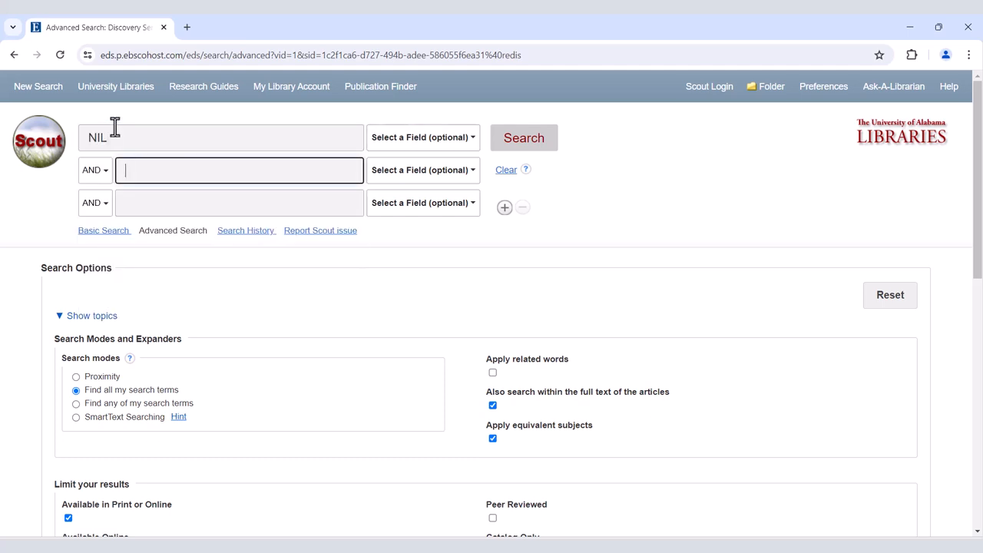
{"action": "type", "text": "University of alabama"}
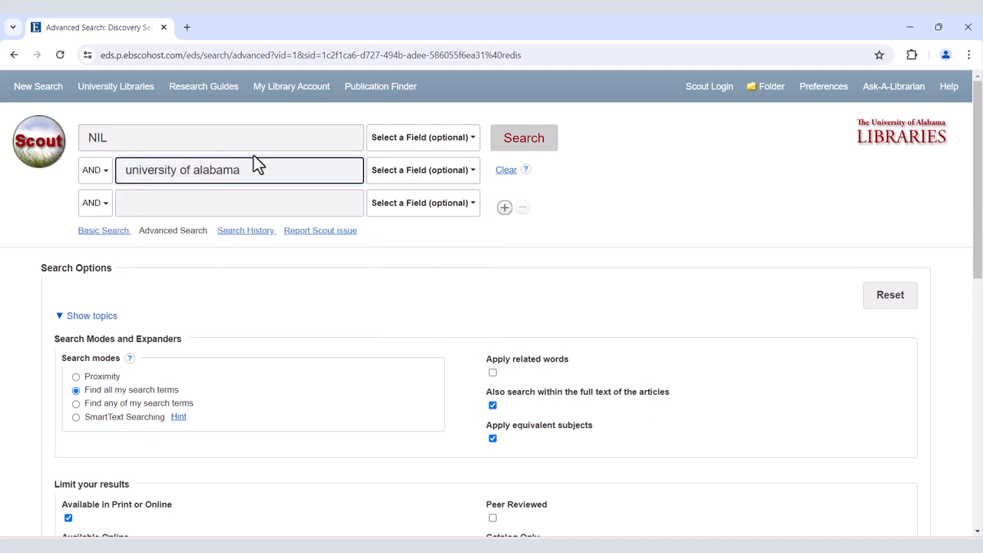
{"action": "scroll", "scroll_direction": "down", "scroll_amount": 3}
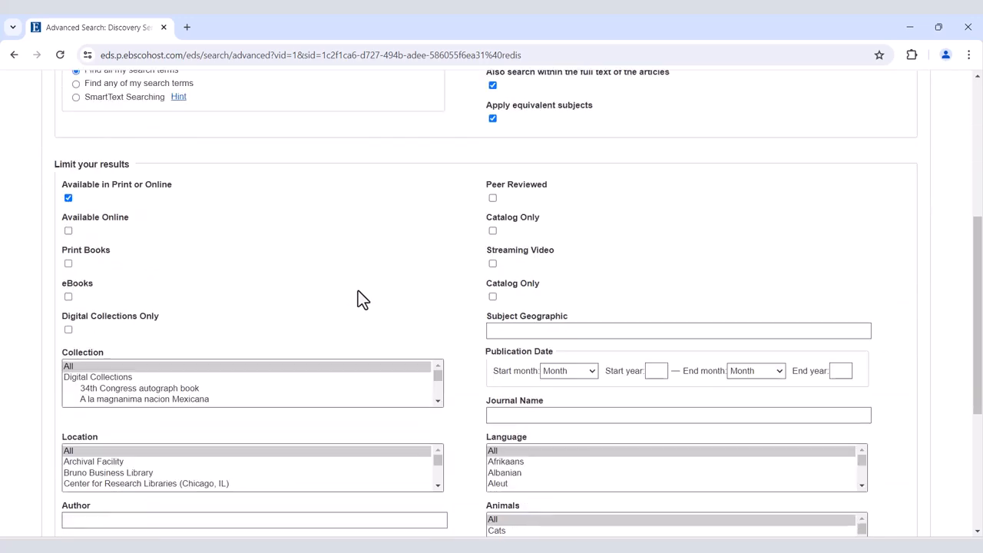
{"action": "scroll", "scroll_direction": "up", "scroll_amount": 3}
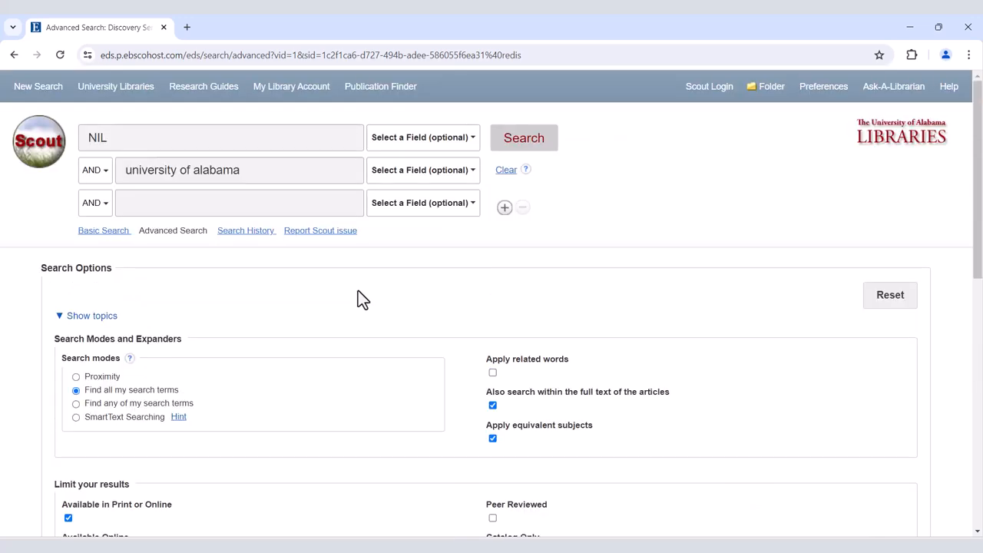
{"action": "left_click", "coordinate": [507, 169]}
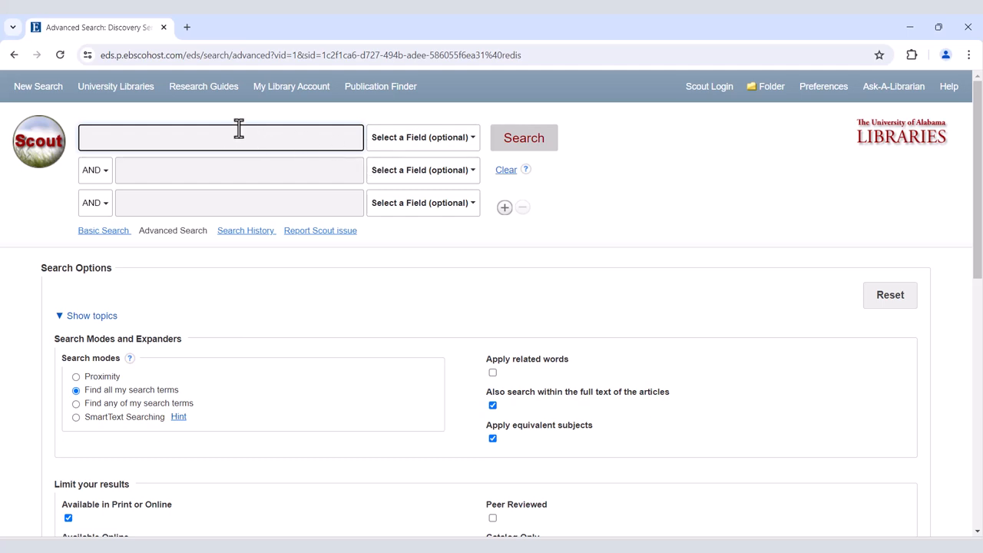
Step: Search for Nick Saban, review the results, and come back to Advanced Search with the term kept
{"action": "type", "text": "Nick Saban"}
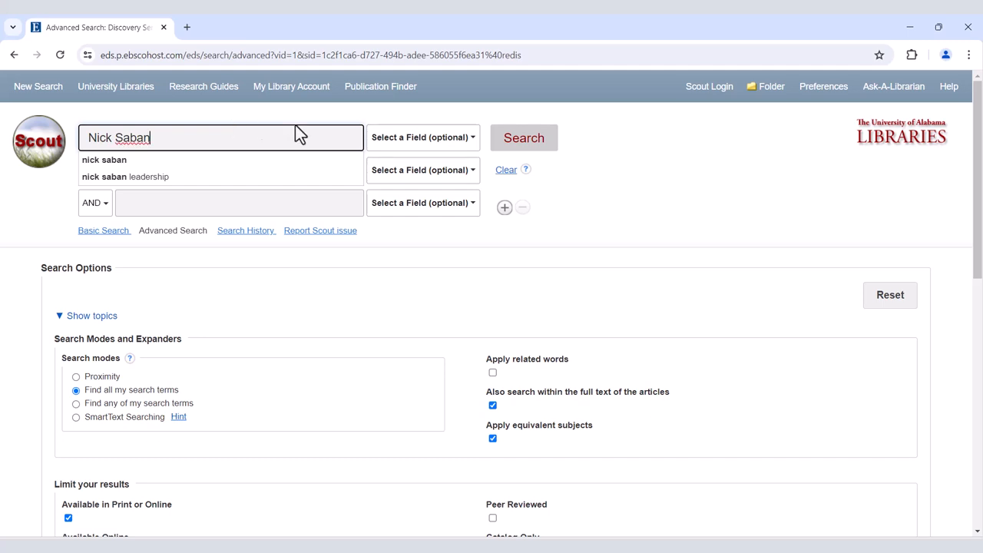
{"action": "left_click", "coordinate": [524, 138]}
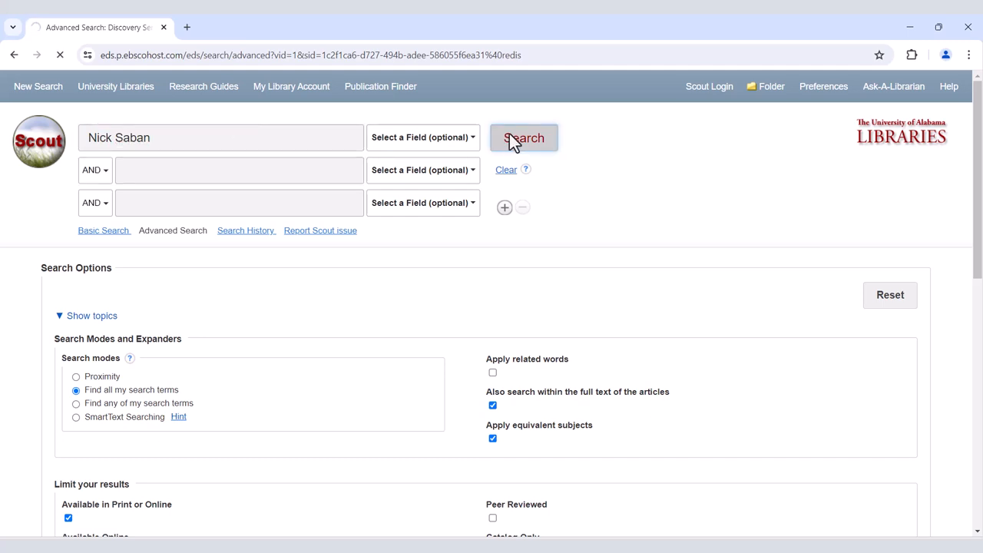
{"action": "left_click", "coordinate": [524, 139]}
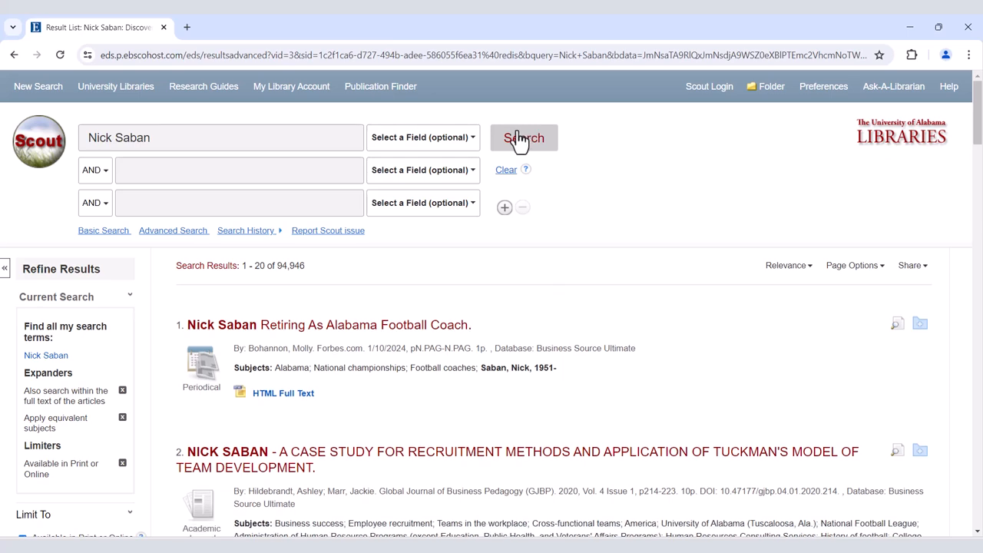
{"action": "scroll", "scroll_direction": "down", "scroll_amount": 3}
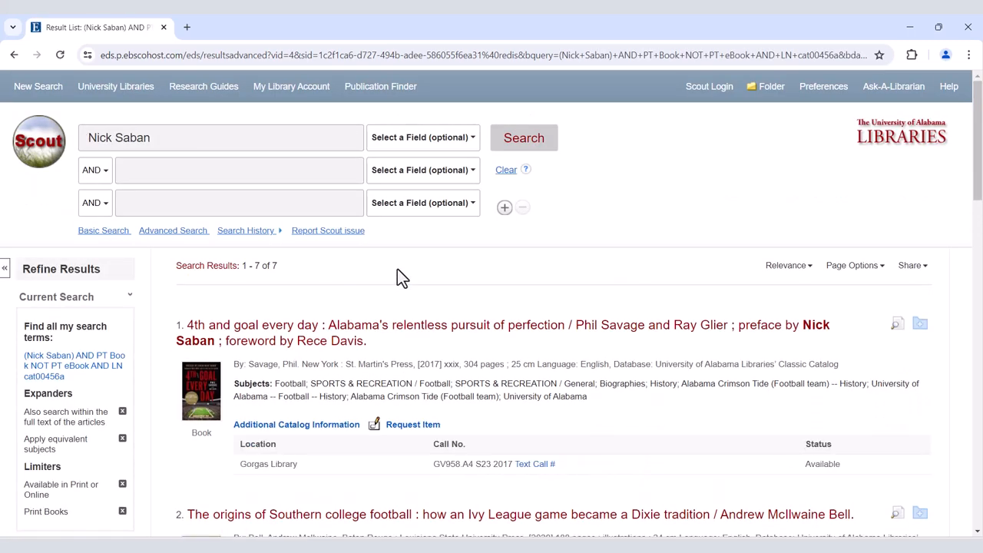
{"action": "scroll", "scroll_direction": "down", "scroll_amount": 3}
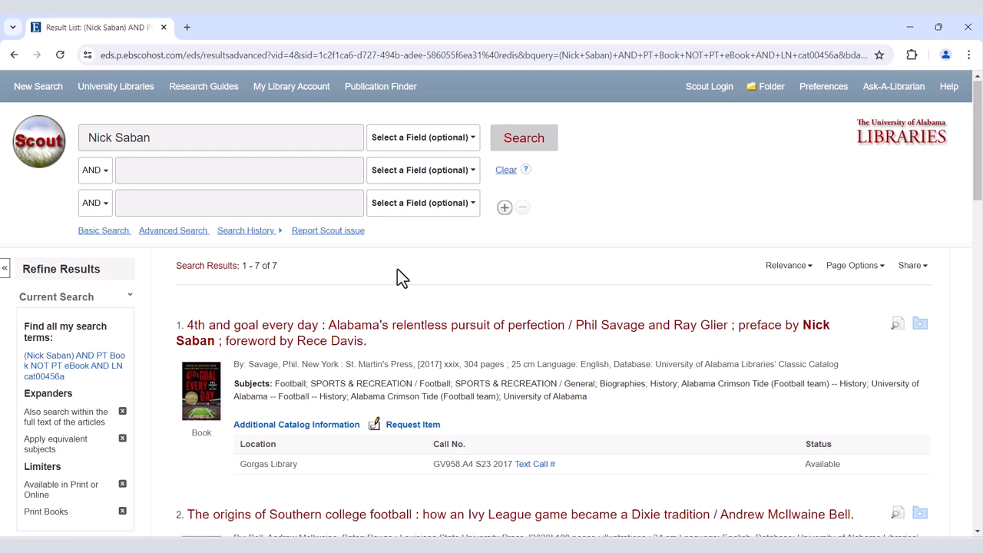
{"action": "left_click", "coordinate": [172, 230]}
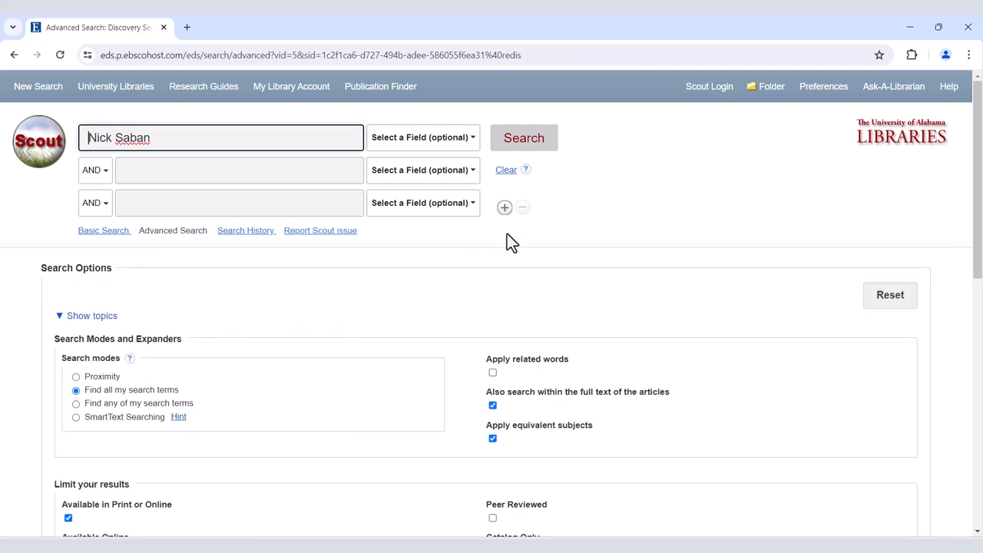
Step: Set the Nick Saban row to AU Author and run the author search
{"action": "left_click", "coordinate": [421, 139]}
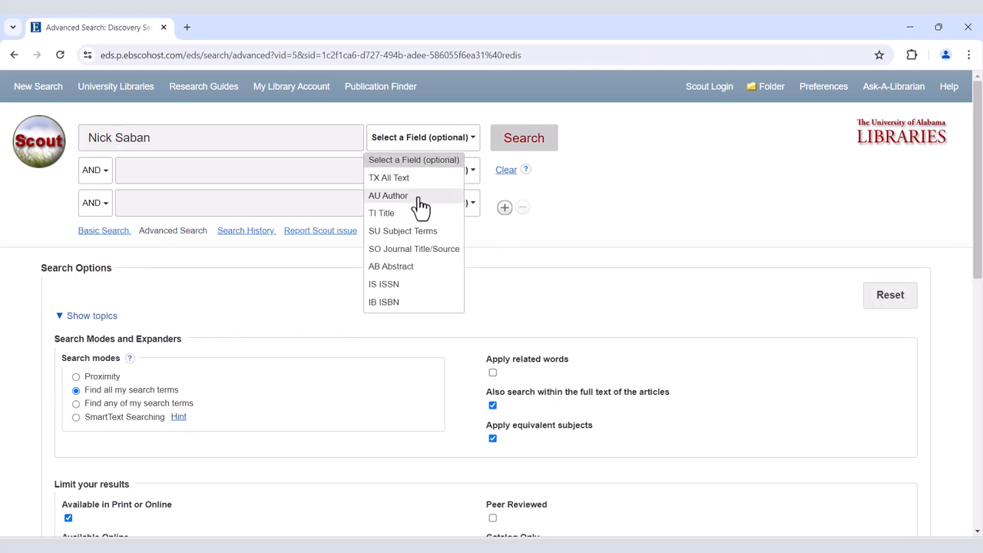
{"action": "left_click", "coordinate": [387, 195]}
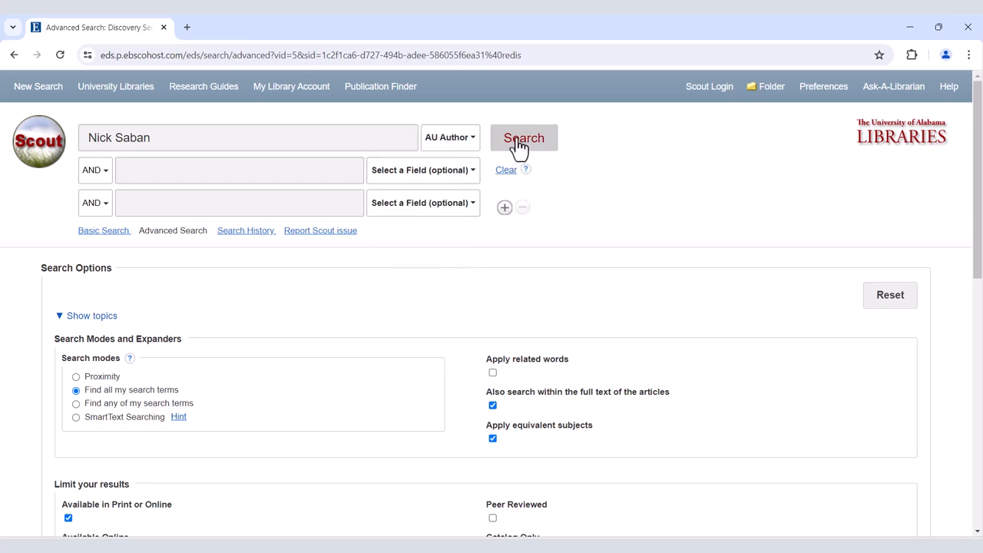
{"action": "left_click", "coordinate": [524, 138]}
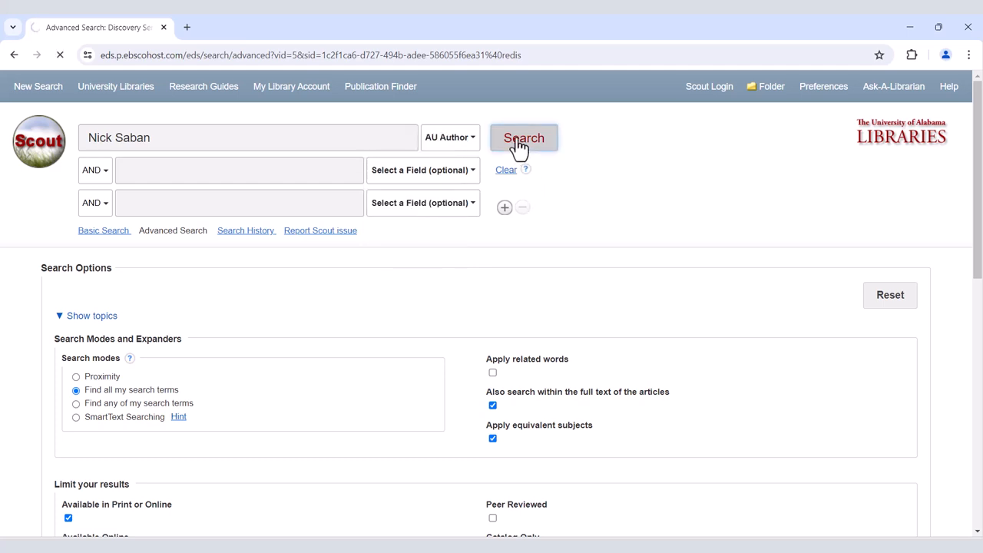
{"action": "left_click", "coordinate": [524, 138]}
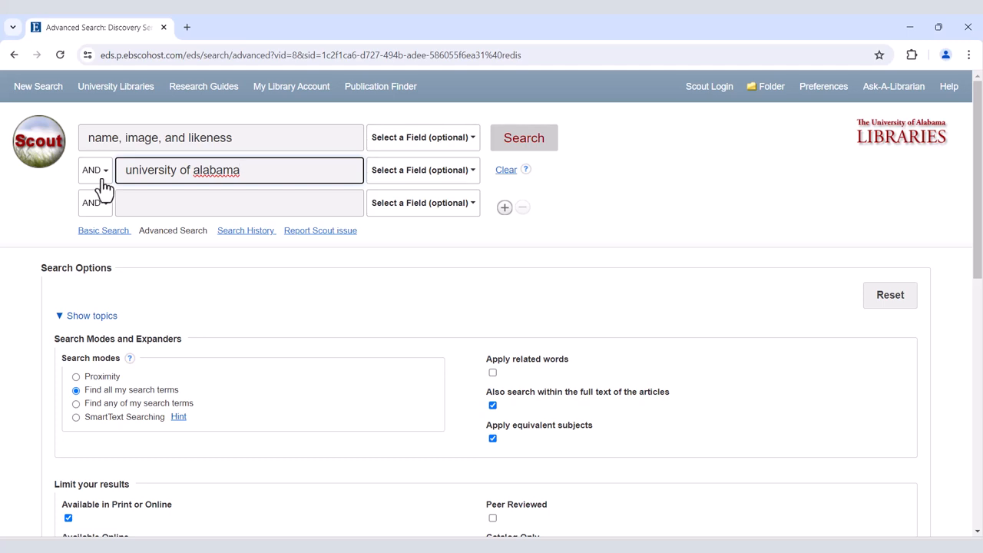
Step: Expand the second row's operator menu to reveal AND, OR and NOT
{"action": "left_click", "coordinate": [93, 169]}
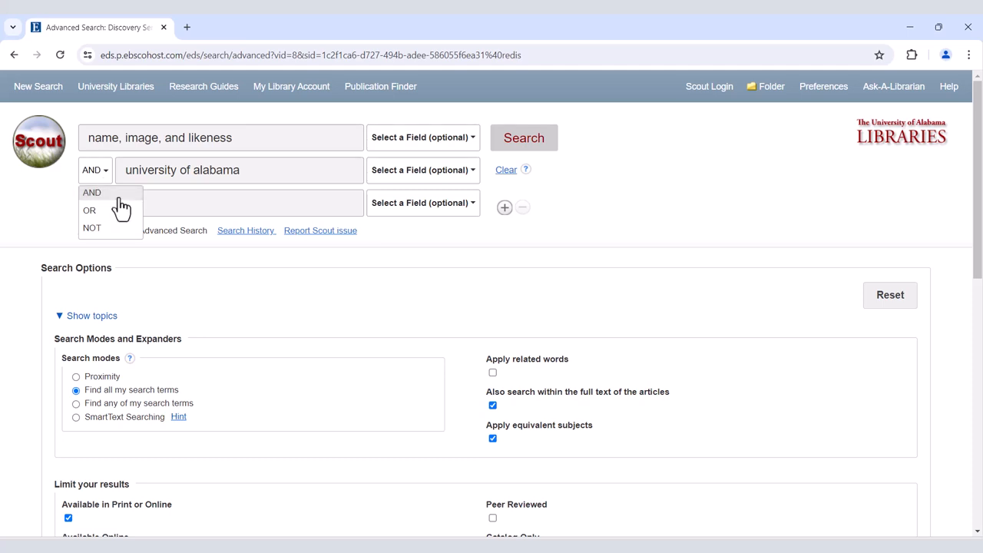
{"action": "mouse_move", "coordinate": [120, 218]}
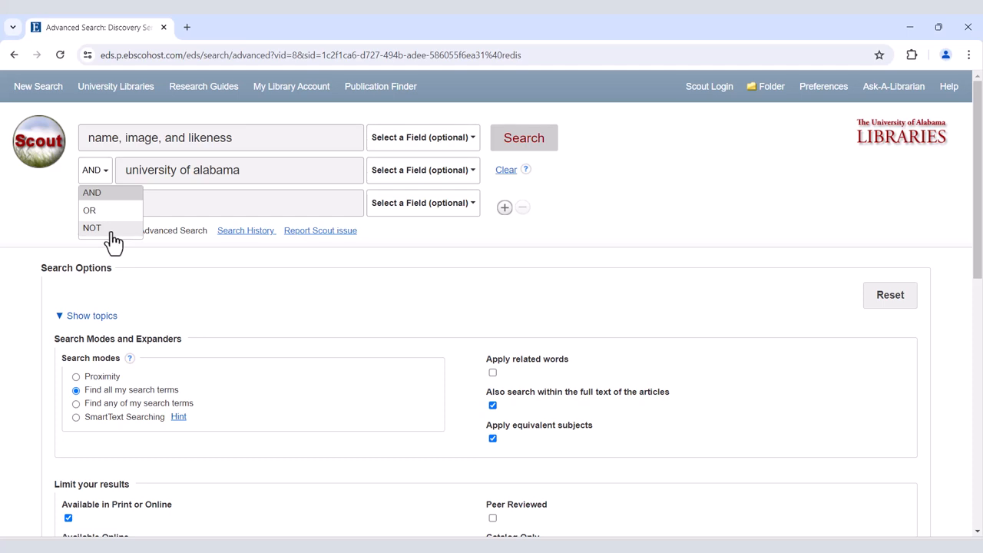
{"action": "mouse_move", "coordinate": [286, 260]}
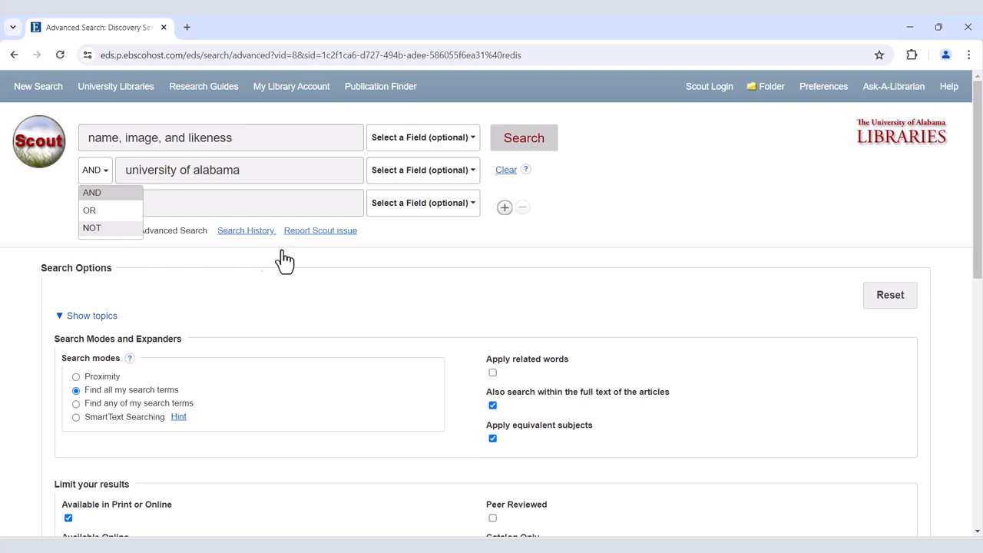
Step: Scroll down to the limiters showing the 2015–2024 publication date range
{"action": "scroll", "scroll_direction": "down", "scroll_amount": 3}
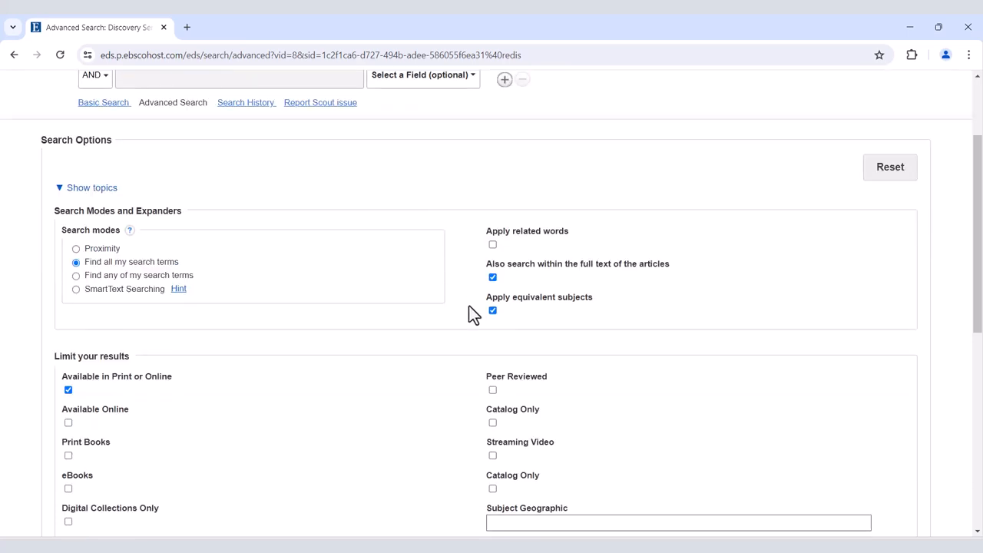
{"action": "mouse_move", "coordinate": [476, 264]}
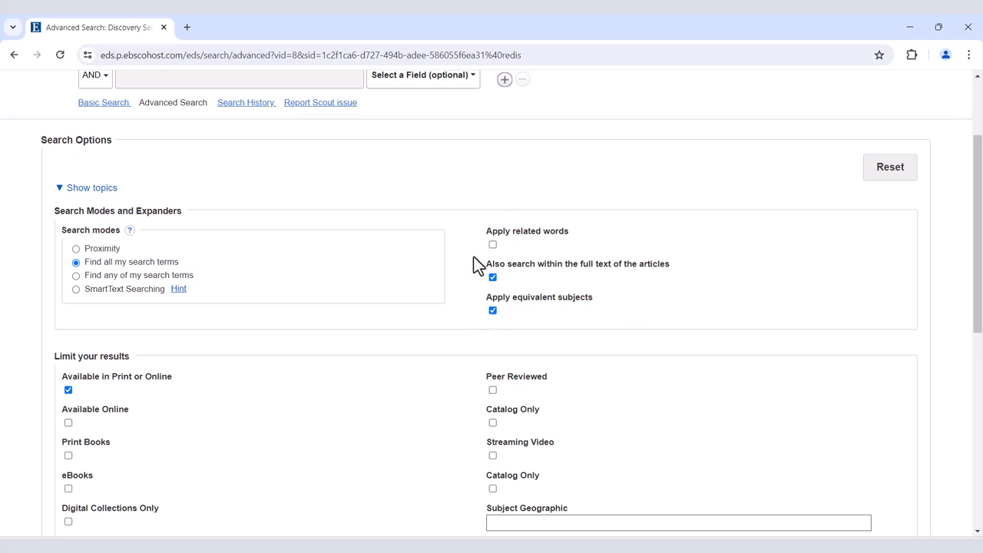
{"action": "scroll", "scroll_direction": "down", "scroll_amount": 3}
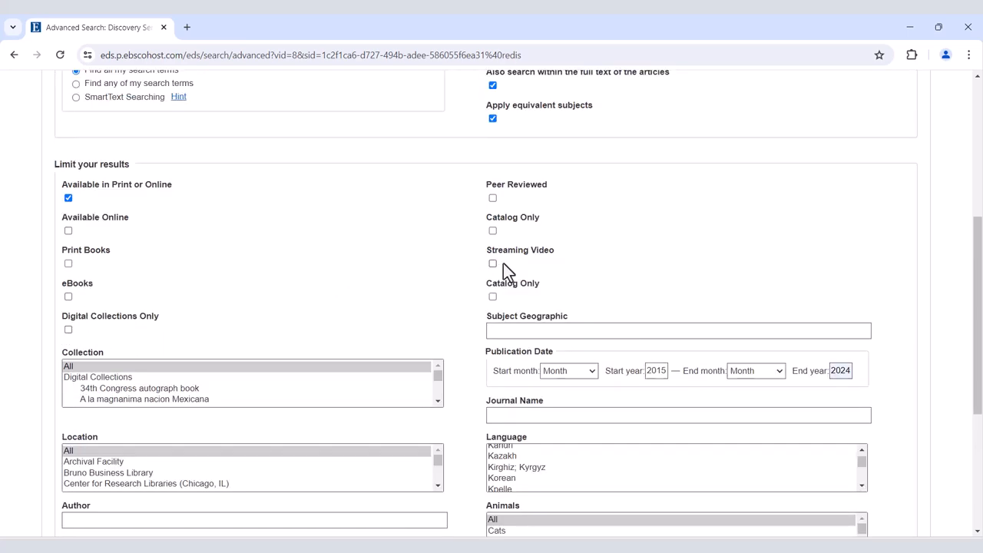
{"action": "mouse_move", "coordinate": [534, 264]}
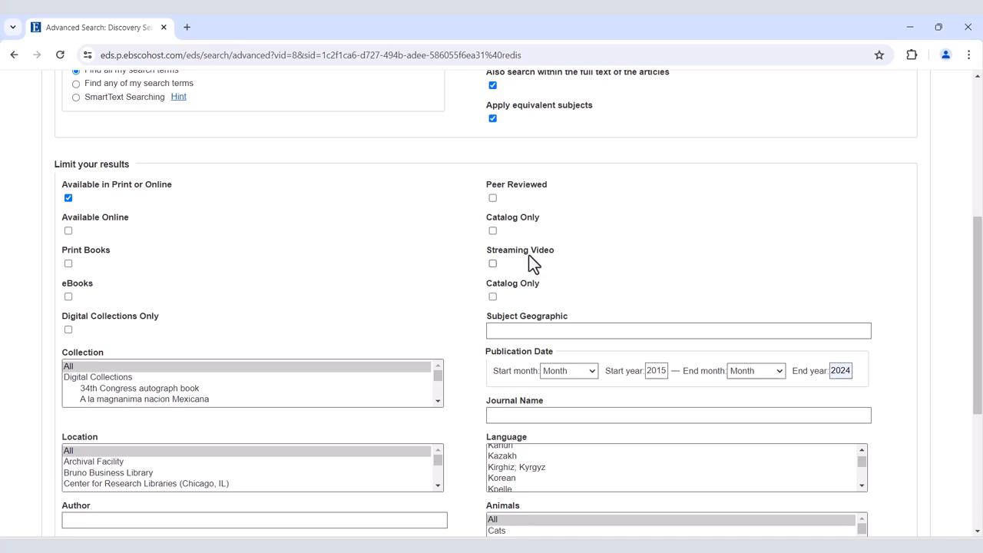
{"action": "mouse_move", "coordinate": [458, 273]}
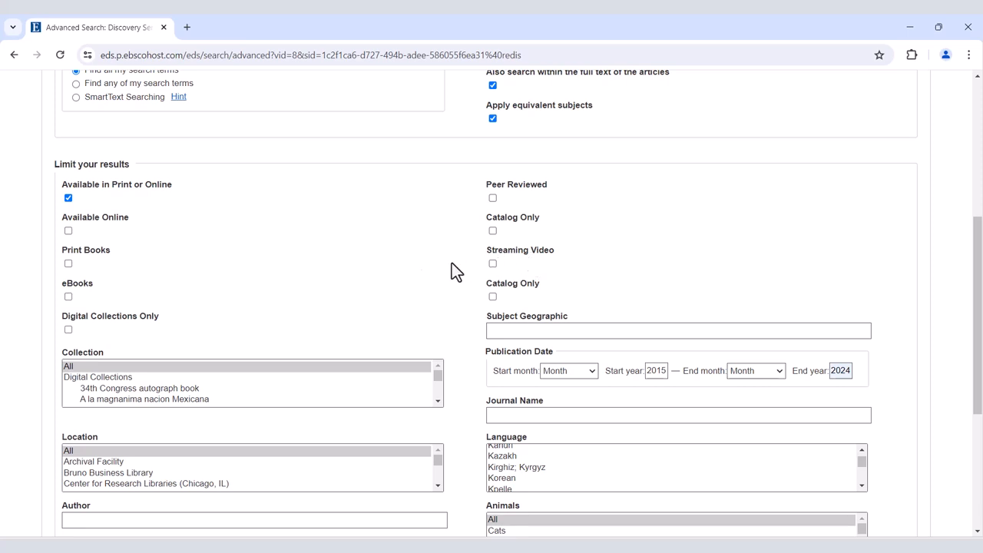
{"action": "scroll", "scroll_direction": "down", "scroll_amount": 3}
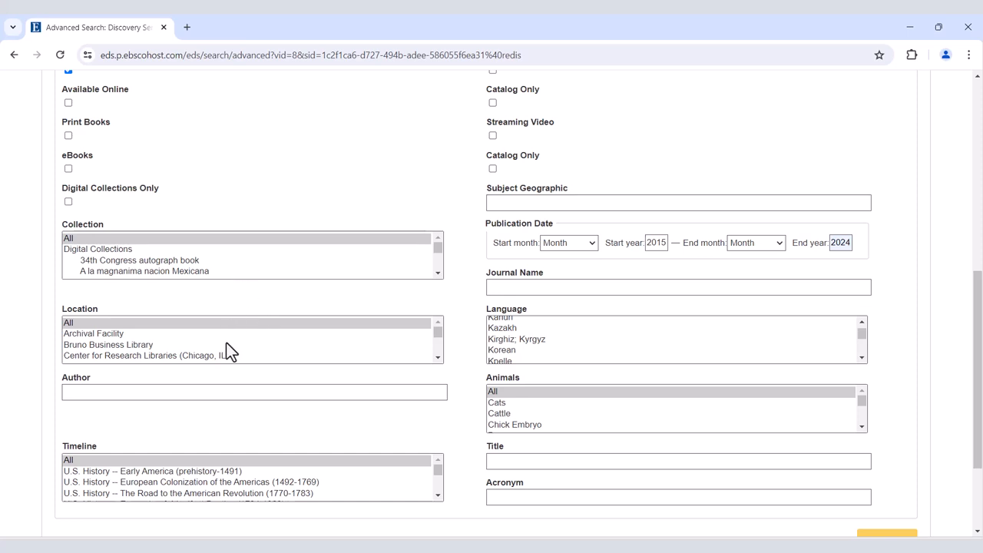
{"action": "mouse_move", "coordinate": [245, 270]}
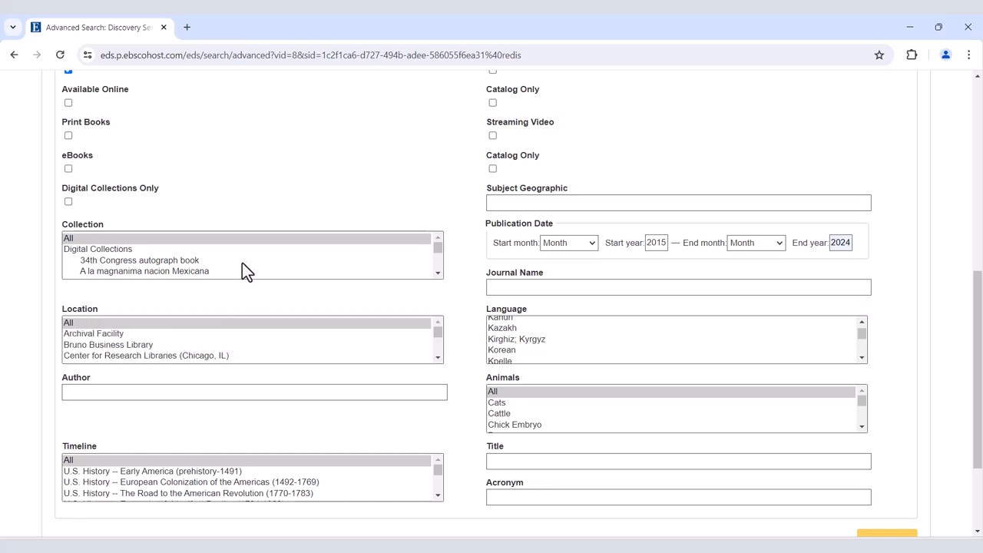
{"action": "scroll", "scroll_direction": "down", "scroll_amount": 3}
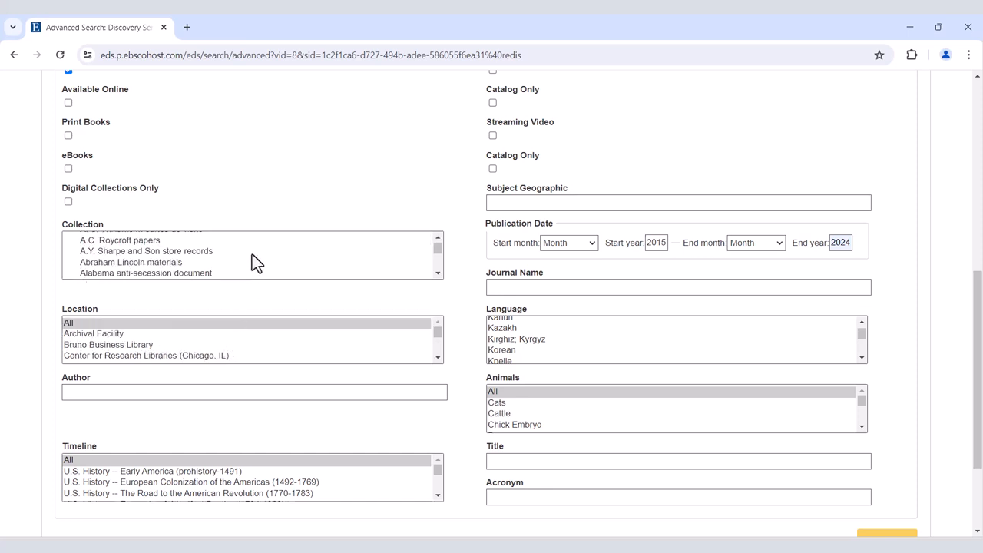